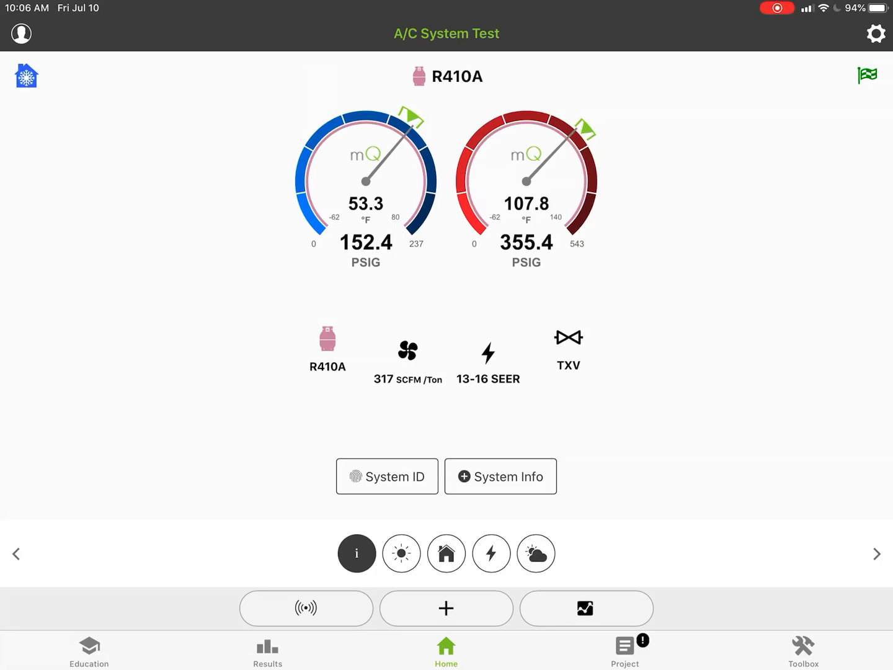
Step: Open the Project Info page to view the automatic project start note
left_click(625, 650)
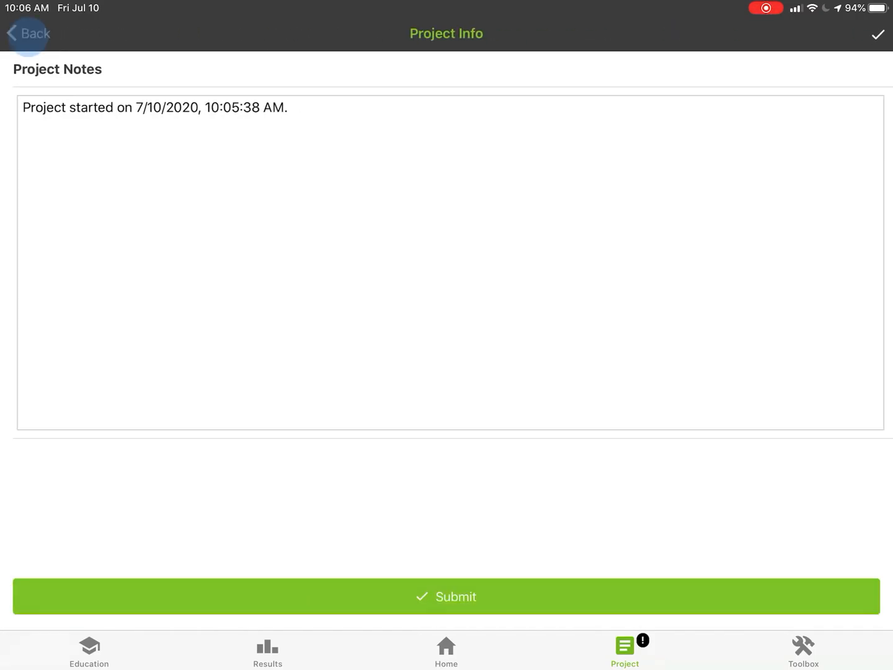
Step: Return from the project notes to the Tune Up list with all sections complete
left_click(29, 34)
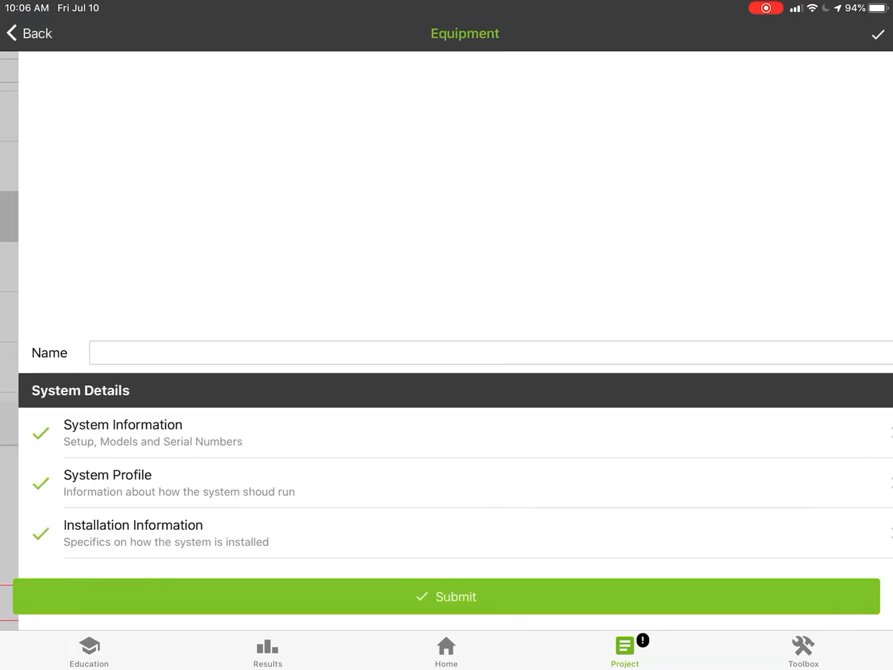
scroll("up", 3)
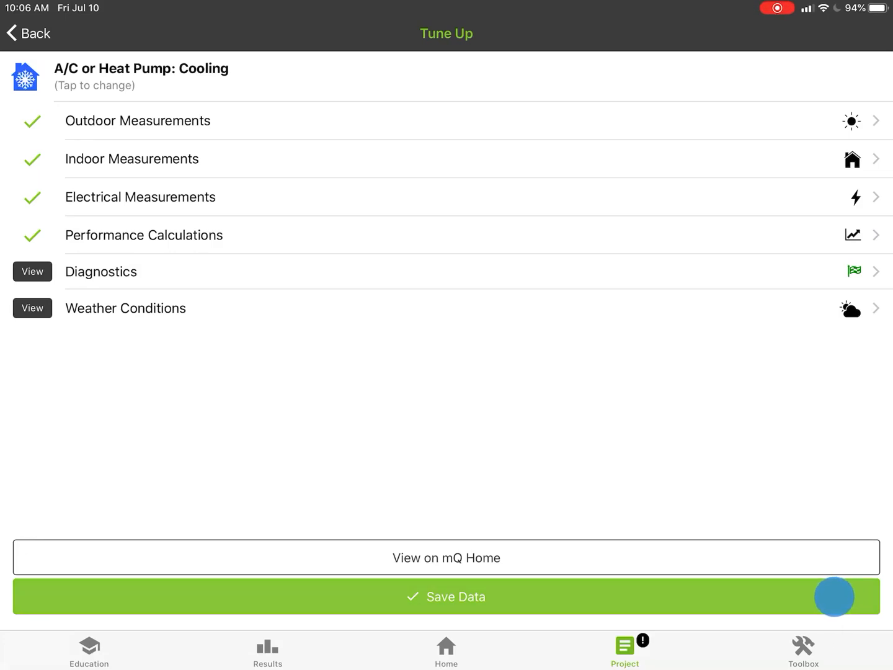
Step: Save the measurement data and dismiss the Measurements Saved alert
left_click(445, 596)
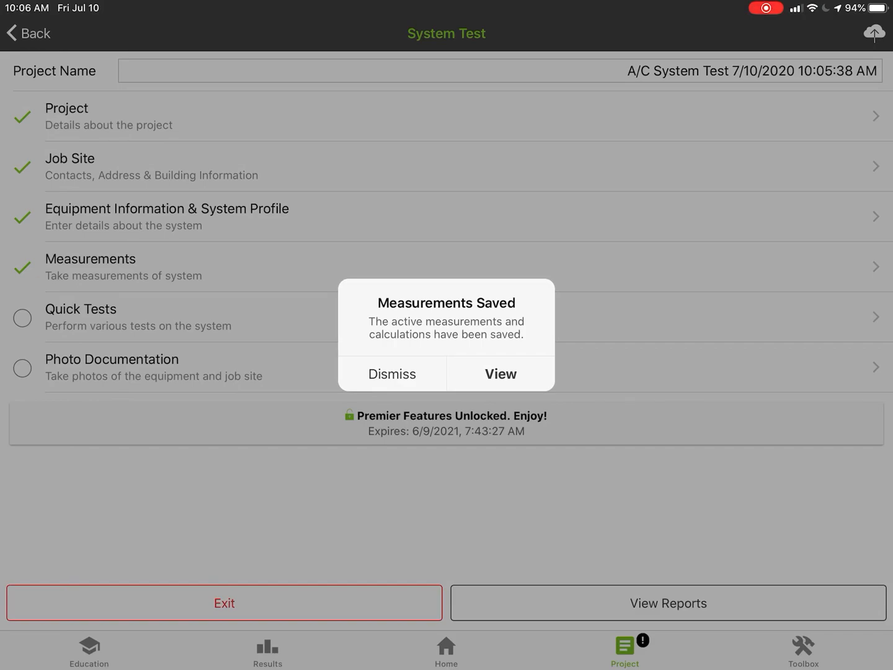
left_click(391, 374)
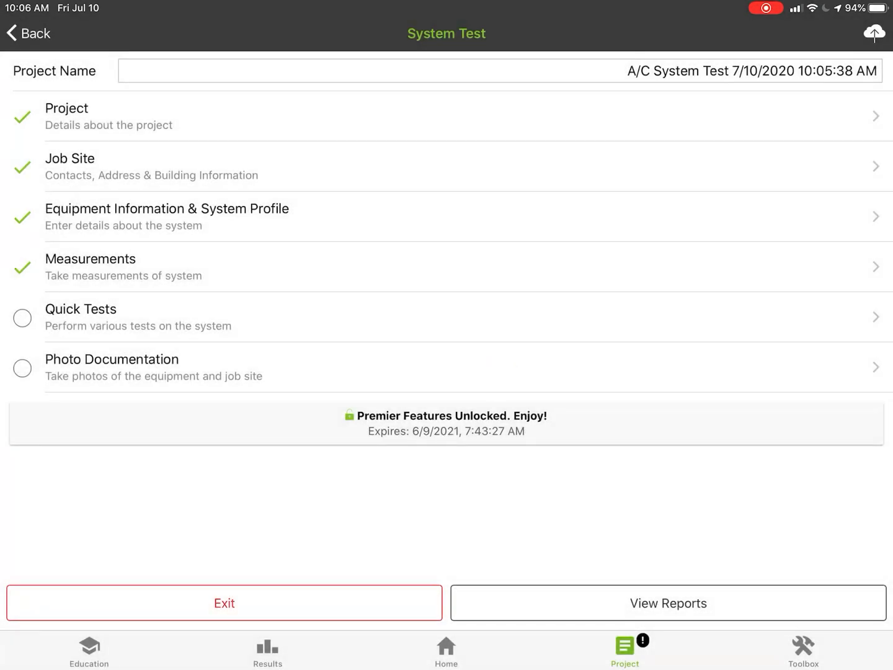
Step: Open the A/C System Snapshot report and choose to export it as a PDF
left_click(668, 603)
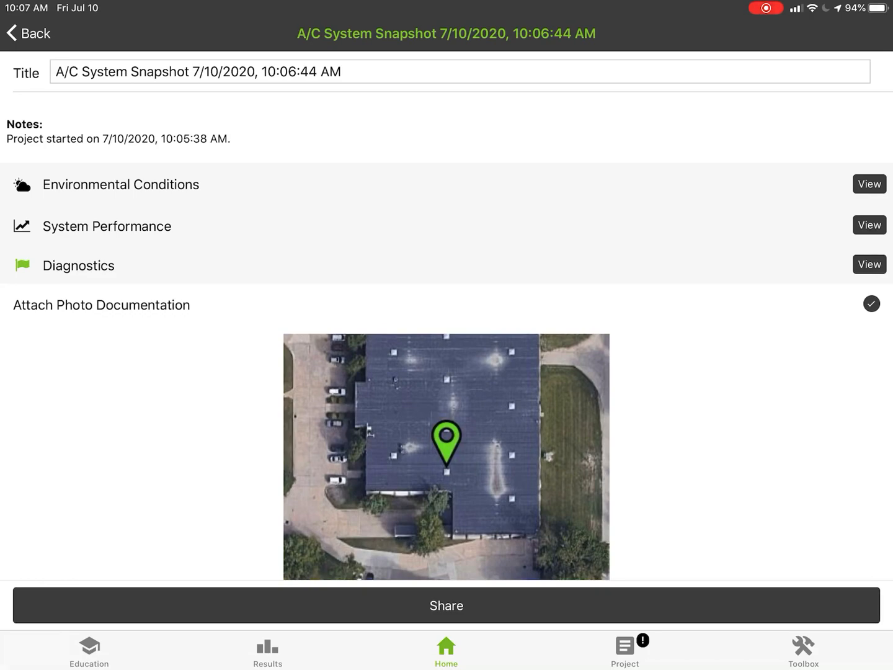
left_click(446, 605)
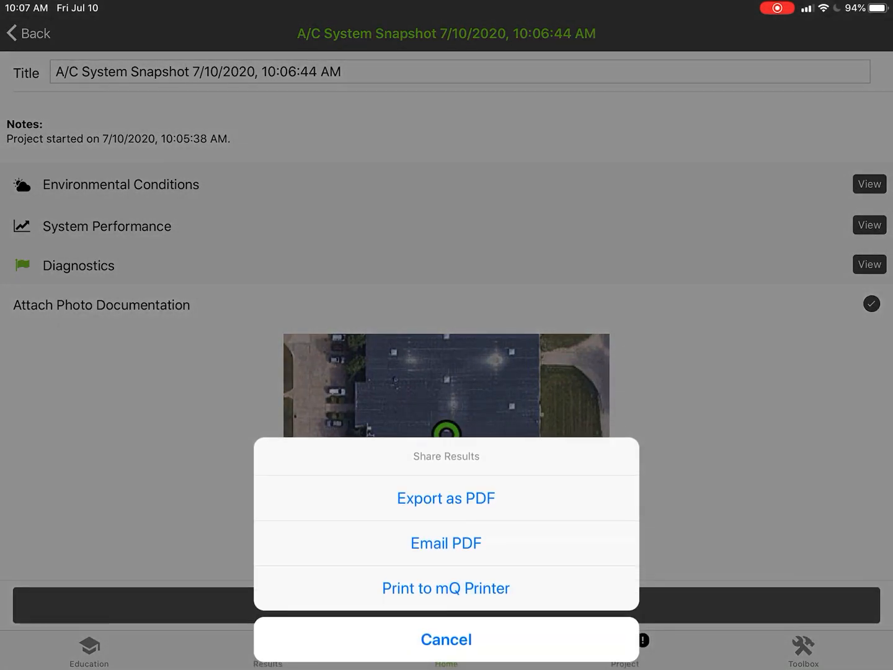
left_click(446, 498)
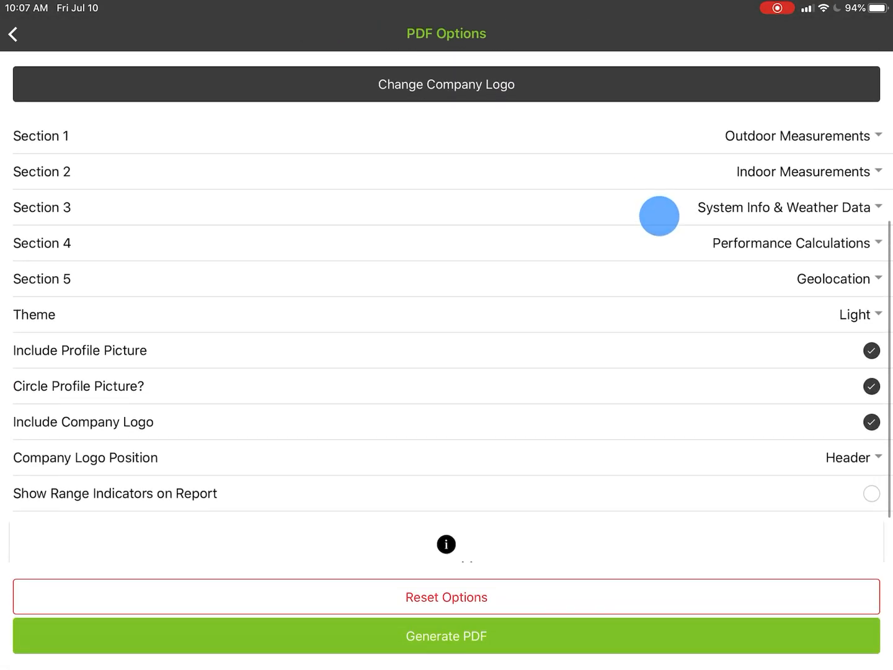
Step: Scroll through PDF Options: five sections, Light theme, logo header, range indicators off
scroll("down", 3)
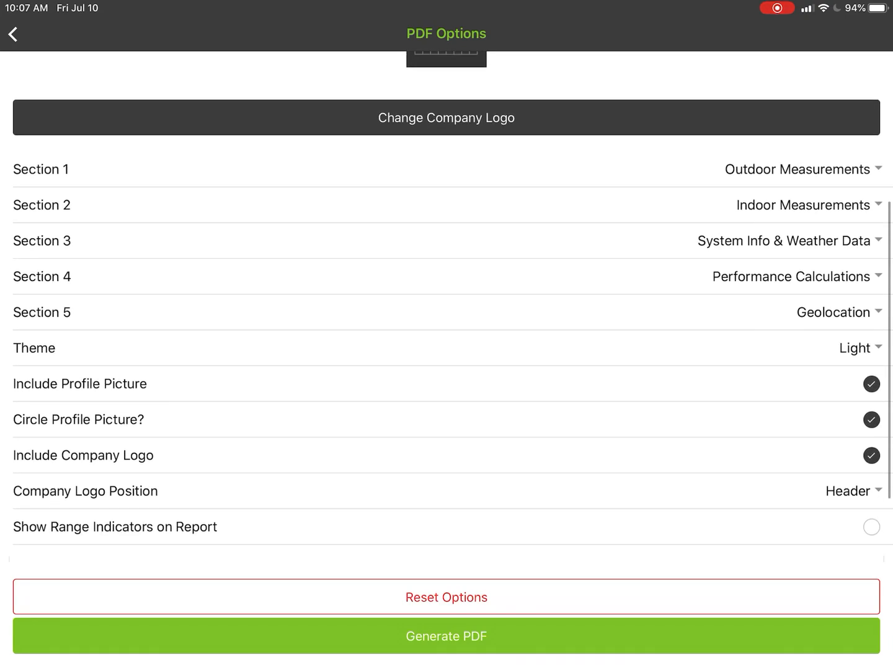
scroll("up", 3)
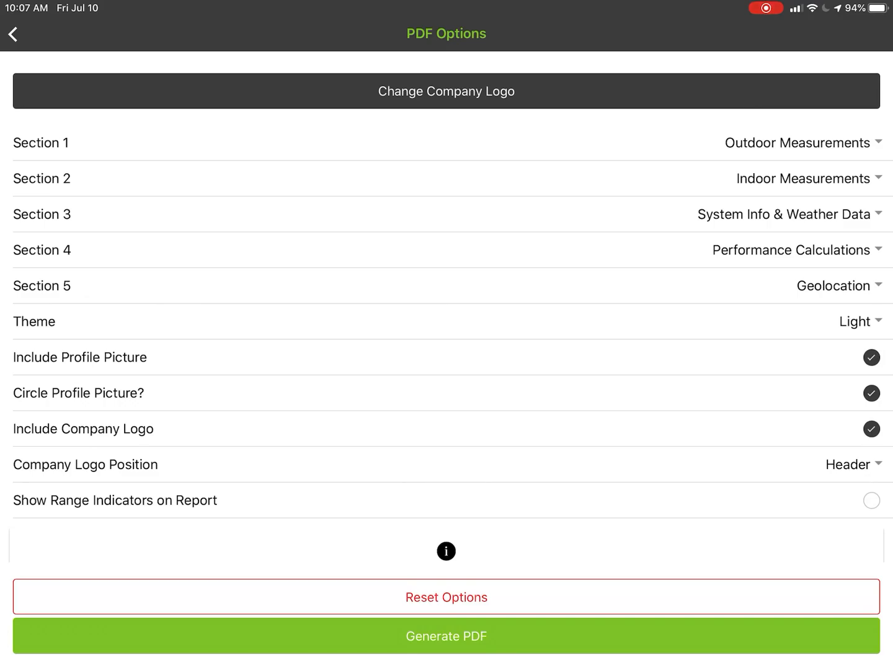
Step: Generate the A/C System Snapshot PDF and scroll through its preview
left_click(446, 636)
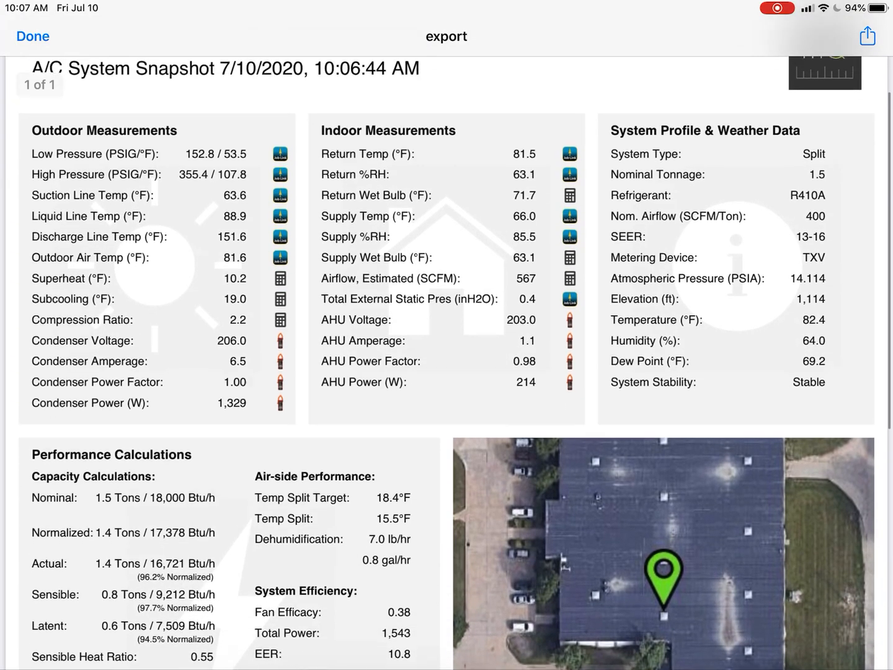
scroll("down", 3)
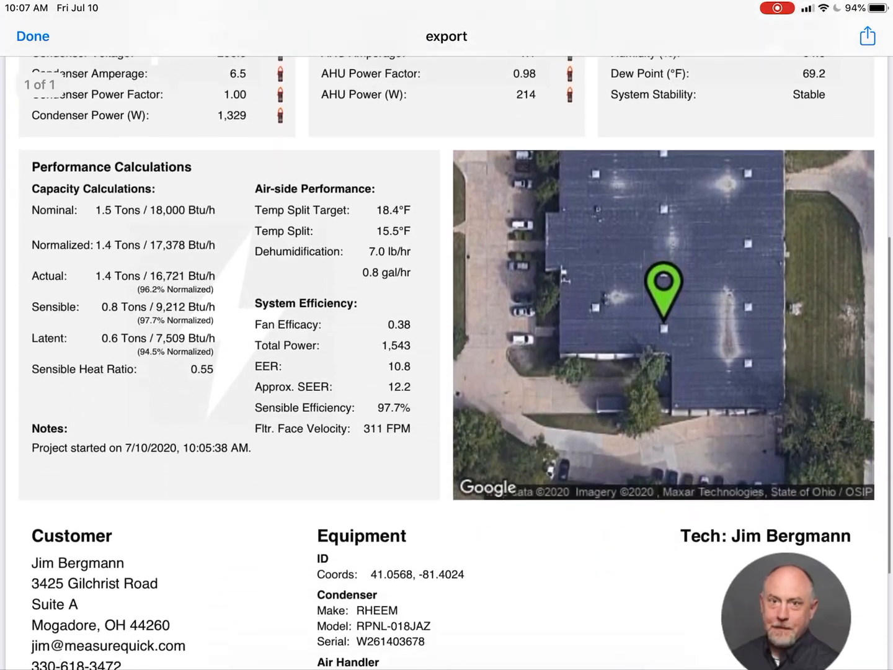
scroll("down", 3)
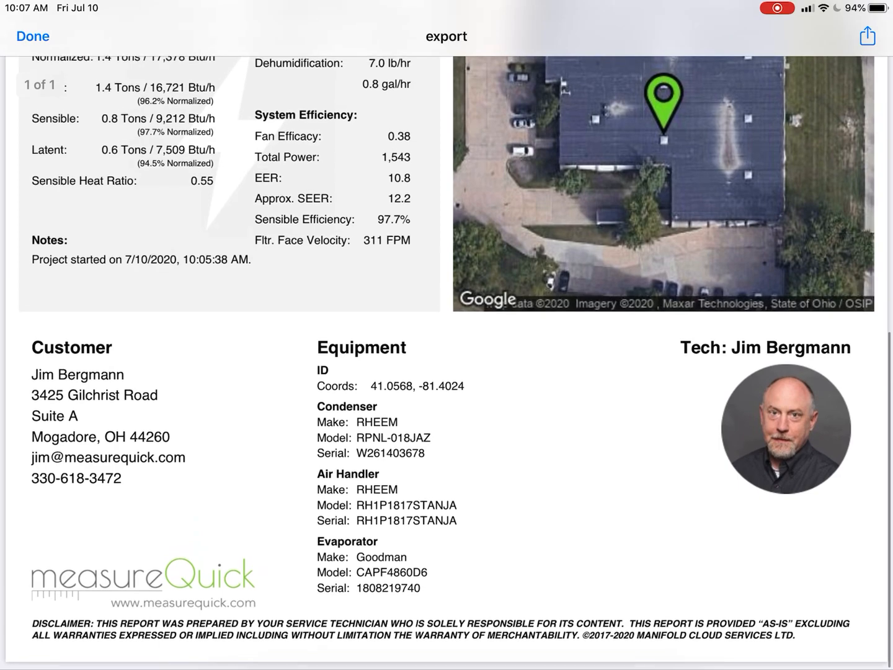